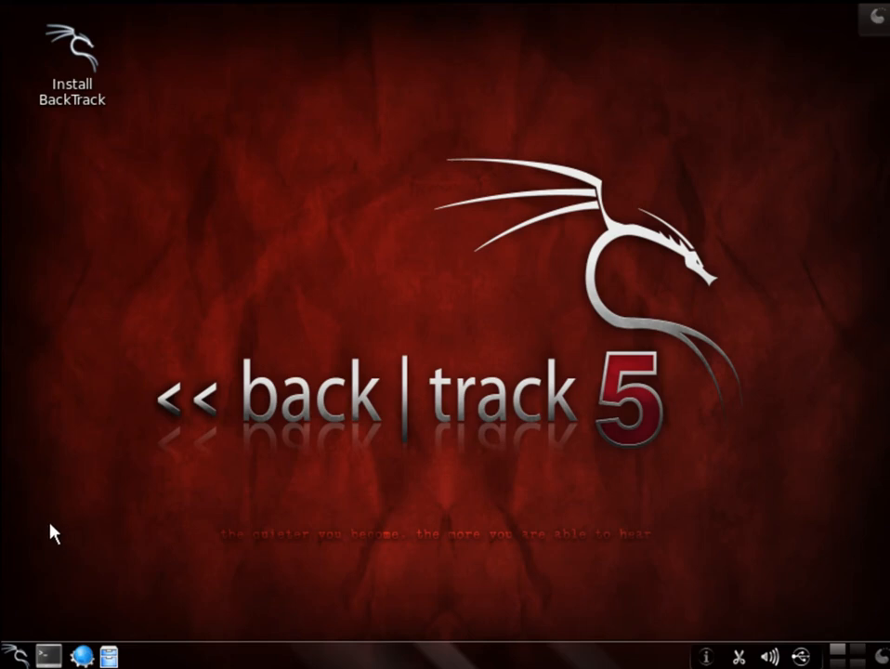
mouse_move(17, 655)
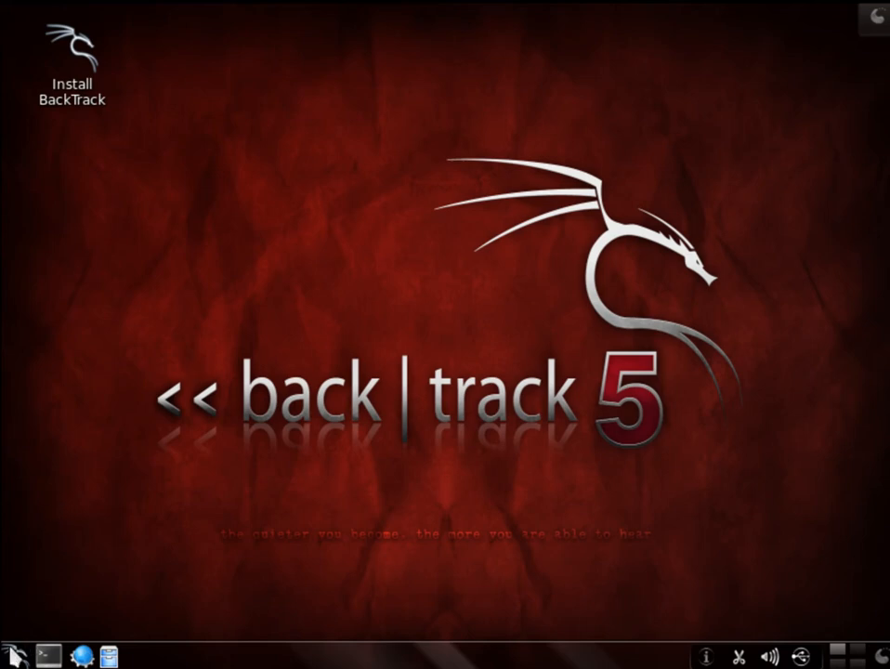
Step: Launch snmpcheck from the K menu's BackTrack SNMP Analysis tools
click(13, 656)
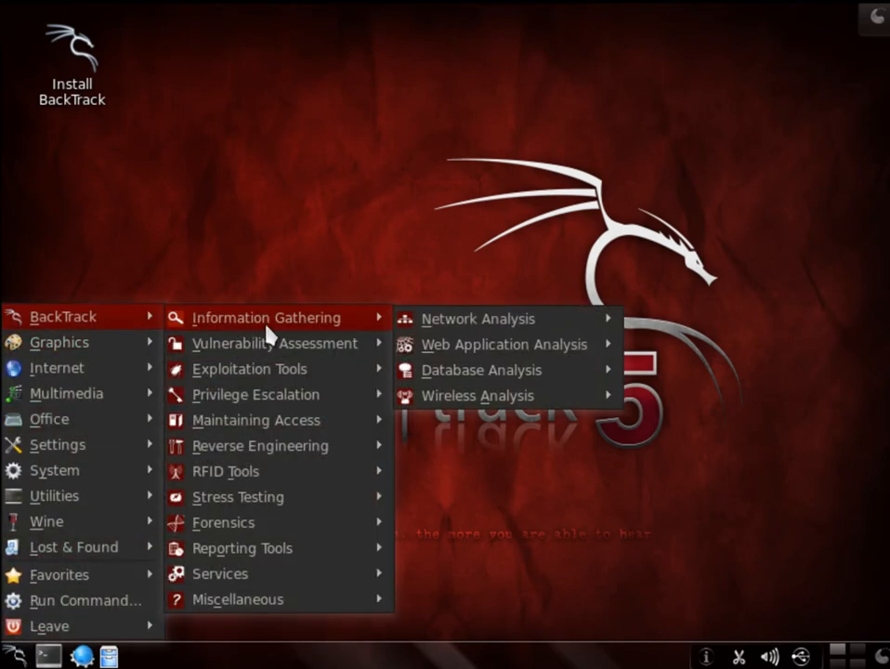
mouse_move(477, 318)
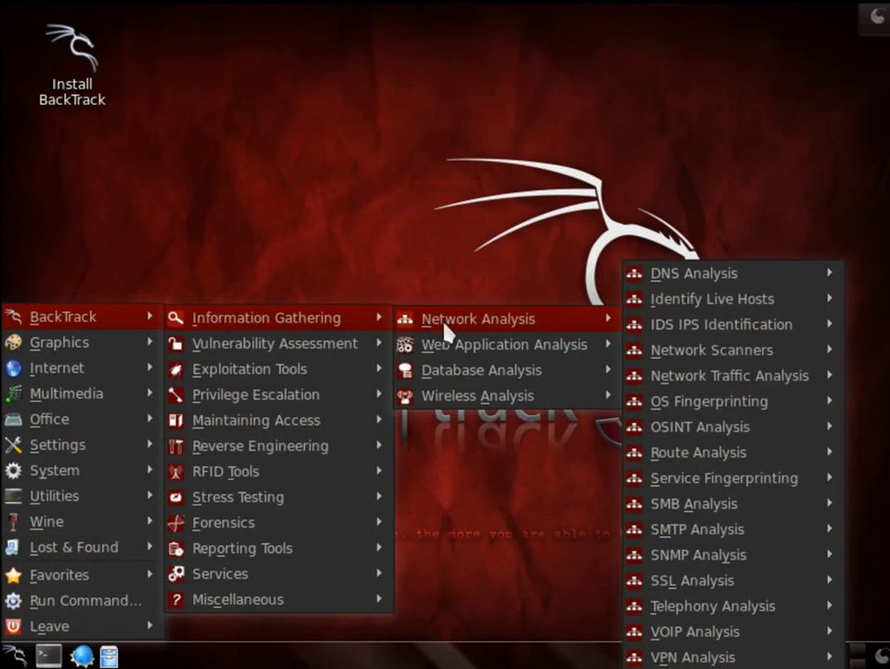
mouse_move(474, 335)
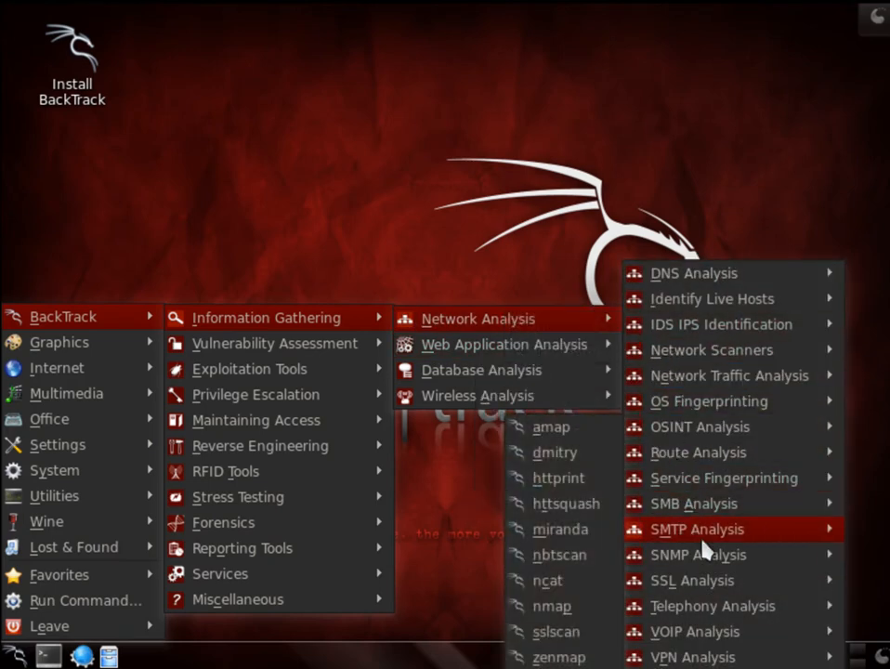
mouse_move(698, 555)
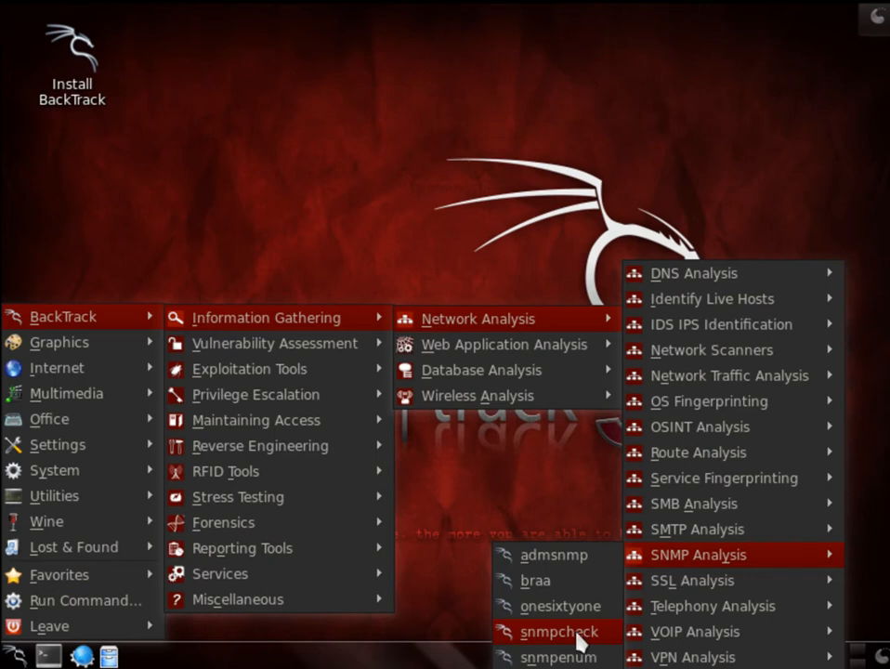
click(558, 632)
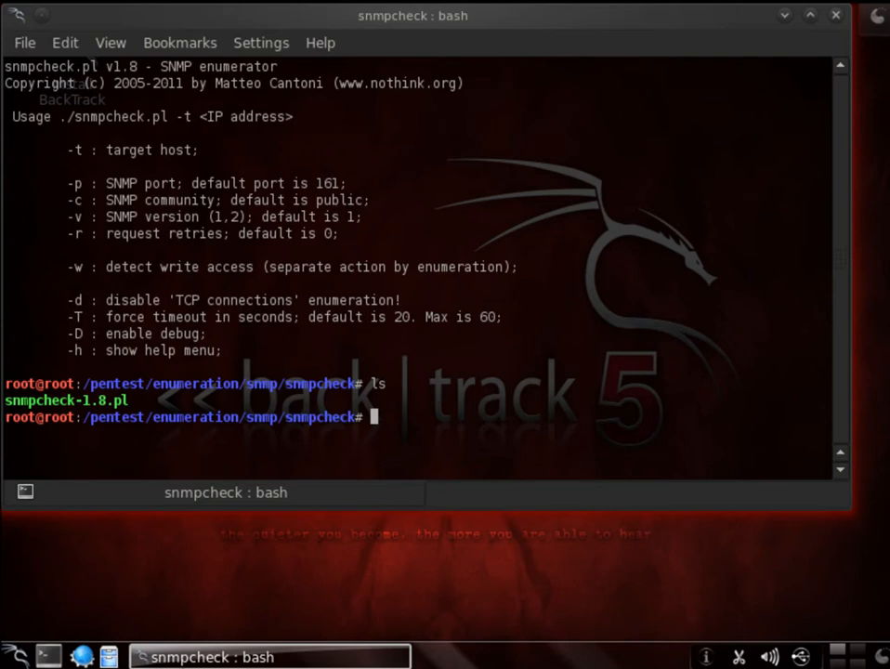
mouse_move(457, 405)
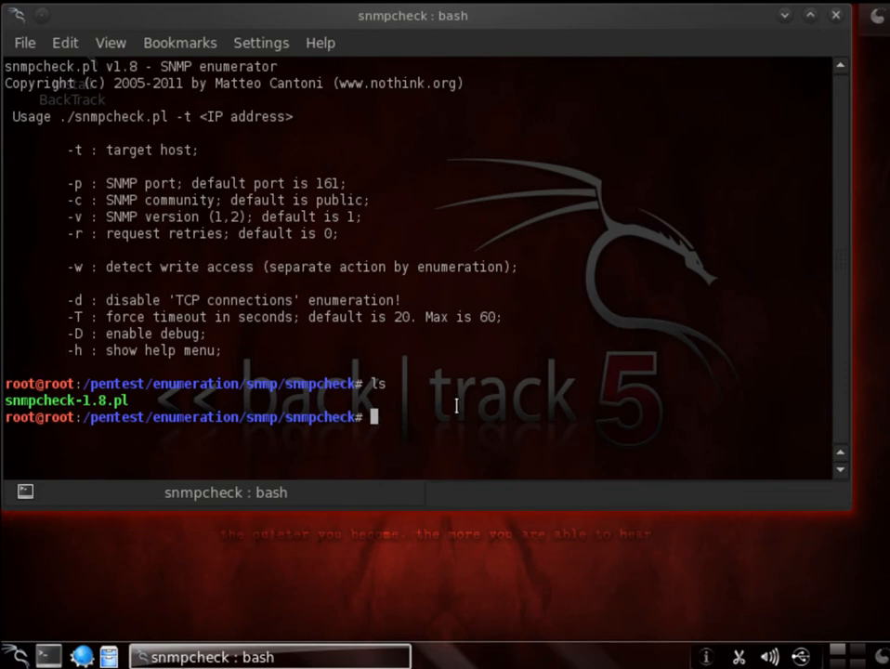
Step: Run ./snmpcheck-1.8.pl -t 192.168.2.85 against the target printer
text(./)
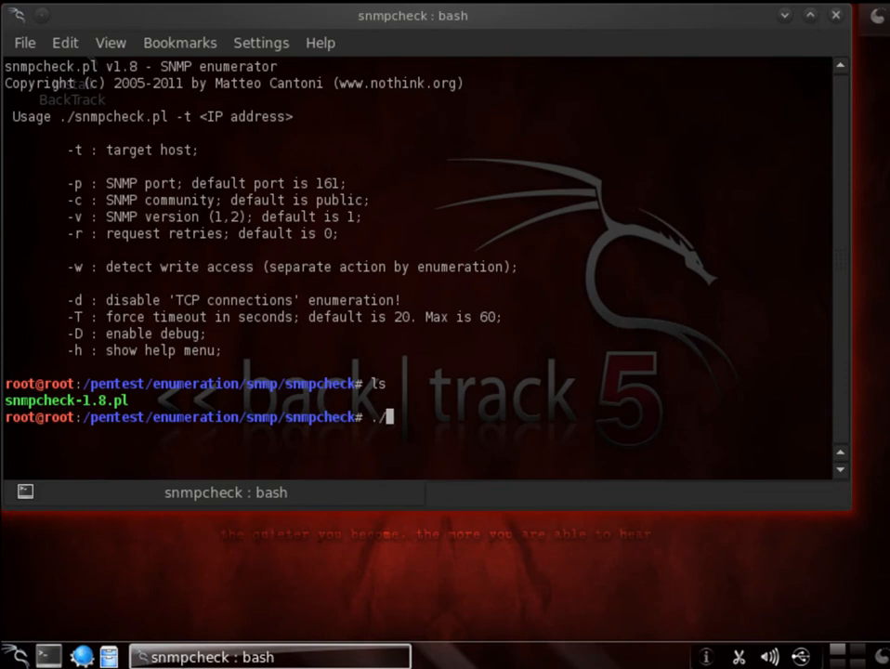
text(snmpchec)
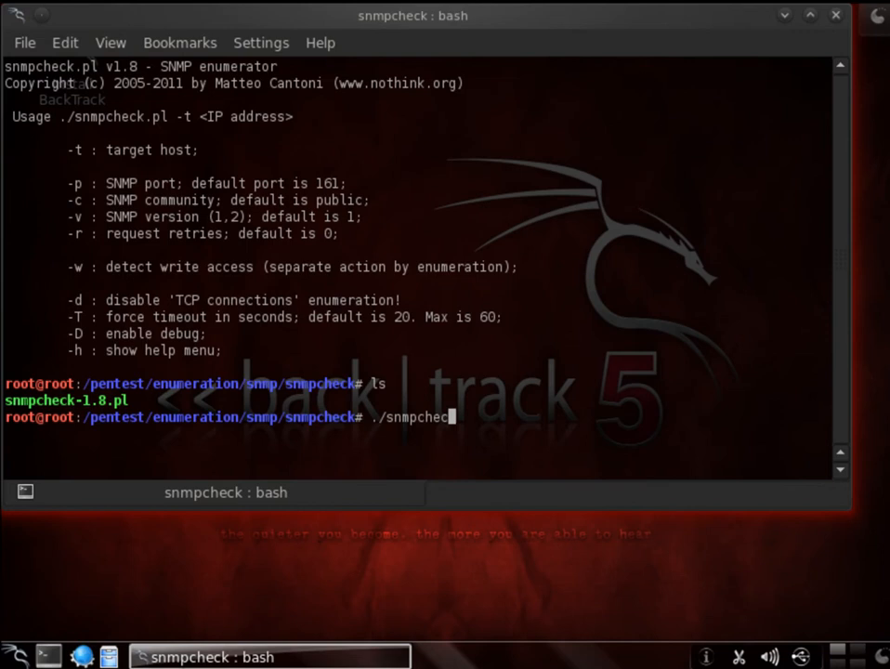
text(-)
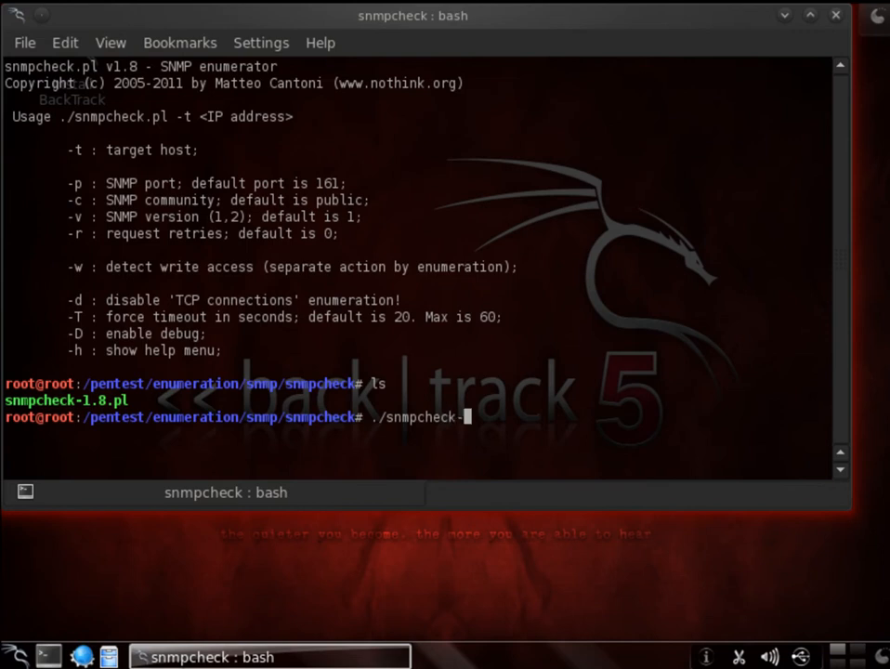
text(1.8)
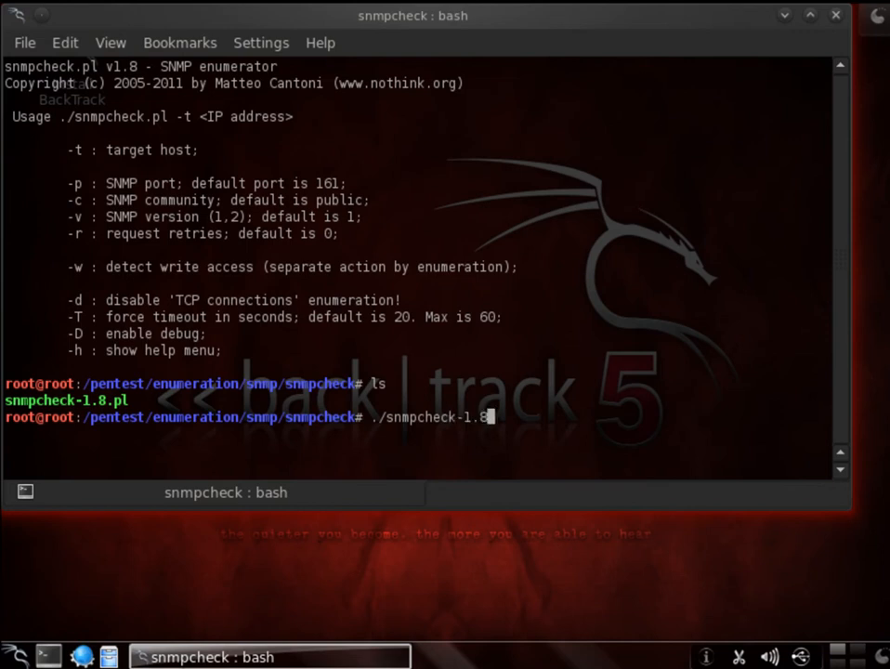
text(pl -t)
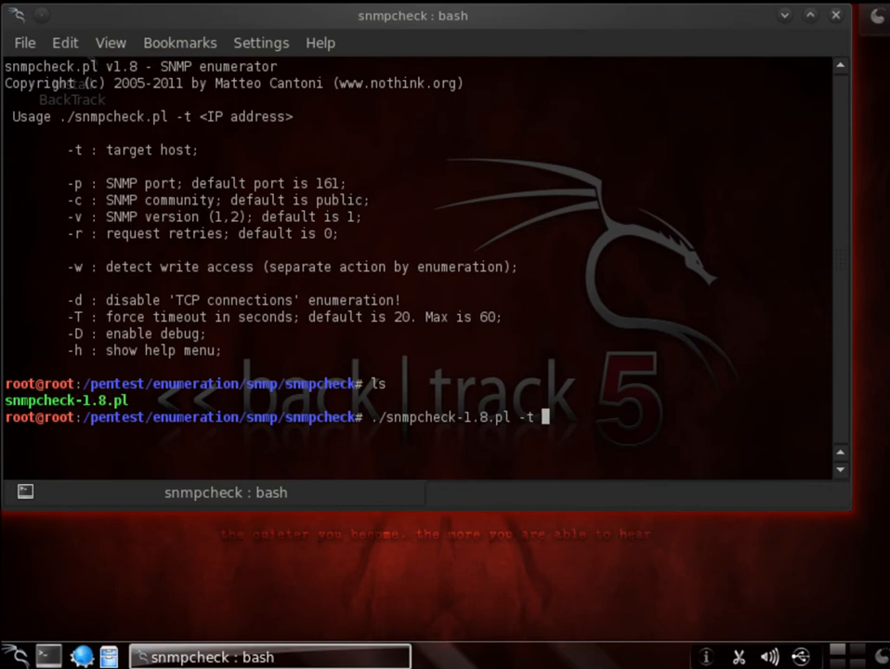
text(192.168.)
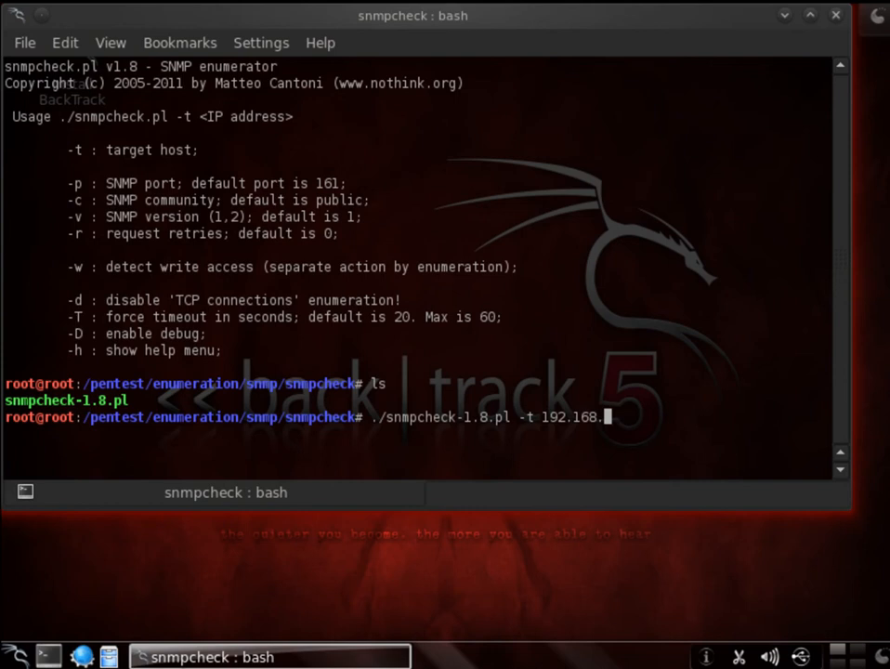
text(2.)
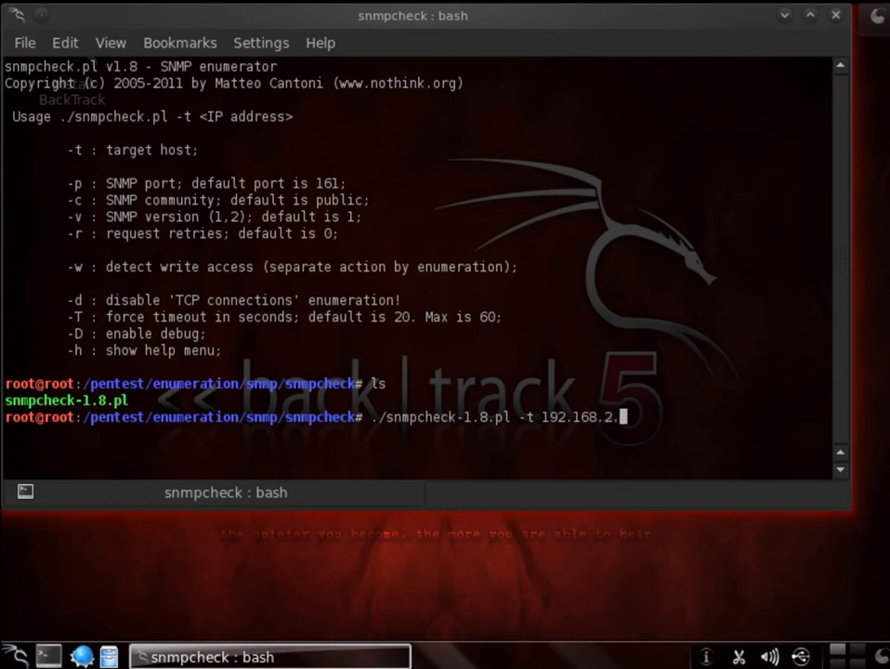
text(85)
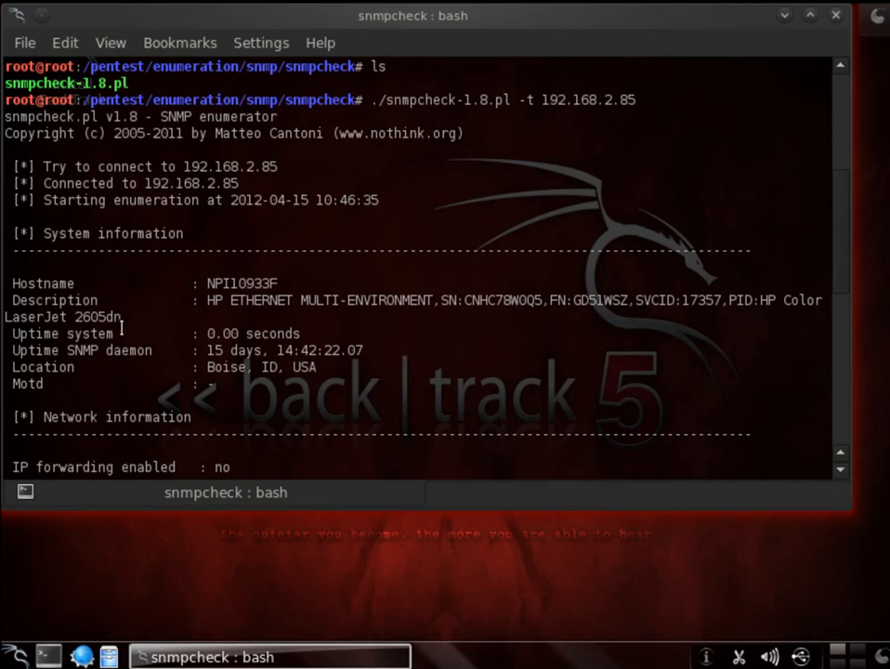
mouse_move(151, 350)
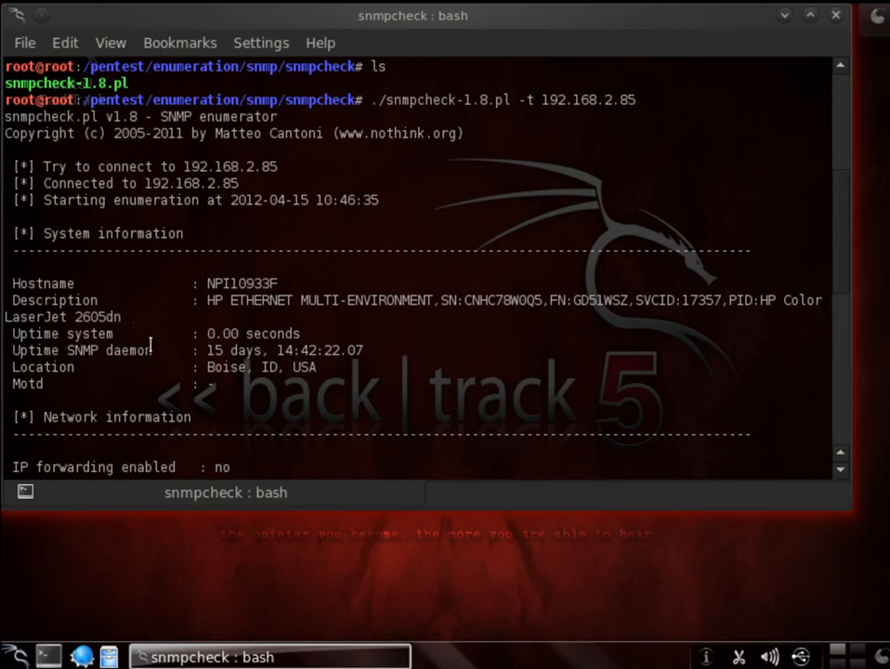
mouse_move(263, 390)
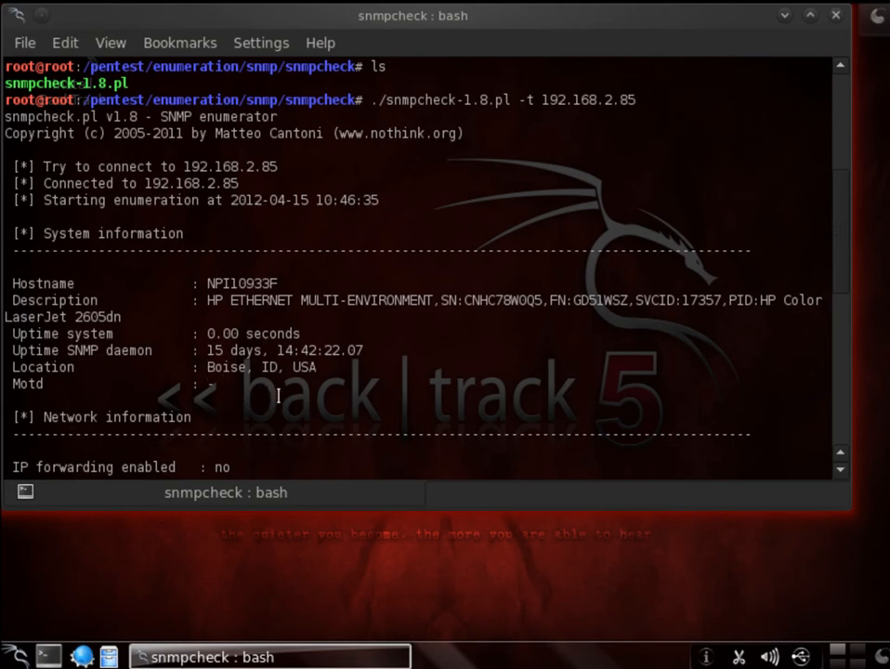
mouse_move(283, 389)
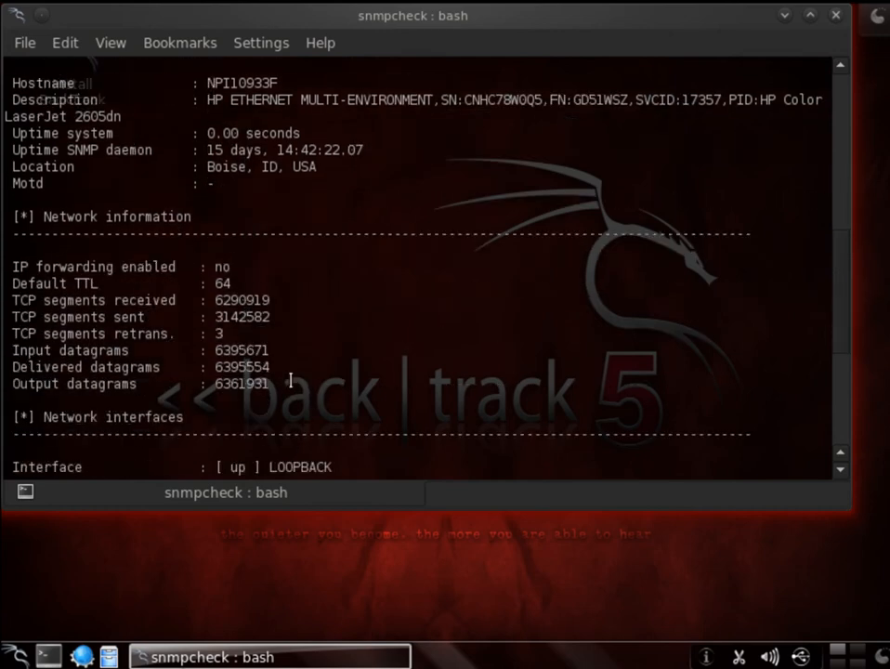
Step: Scroll the scan output down to the loopback and Ethernet network interfaces listing
scroll(down, 3)
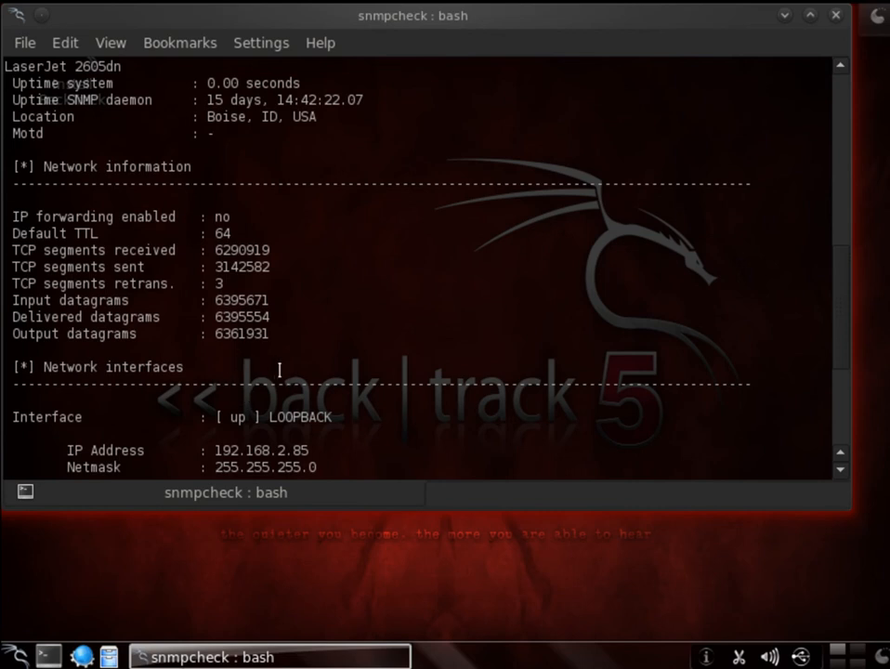
scroll(down, 3)
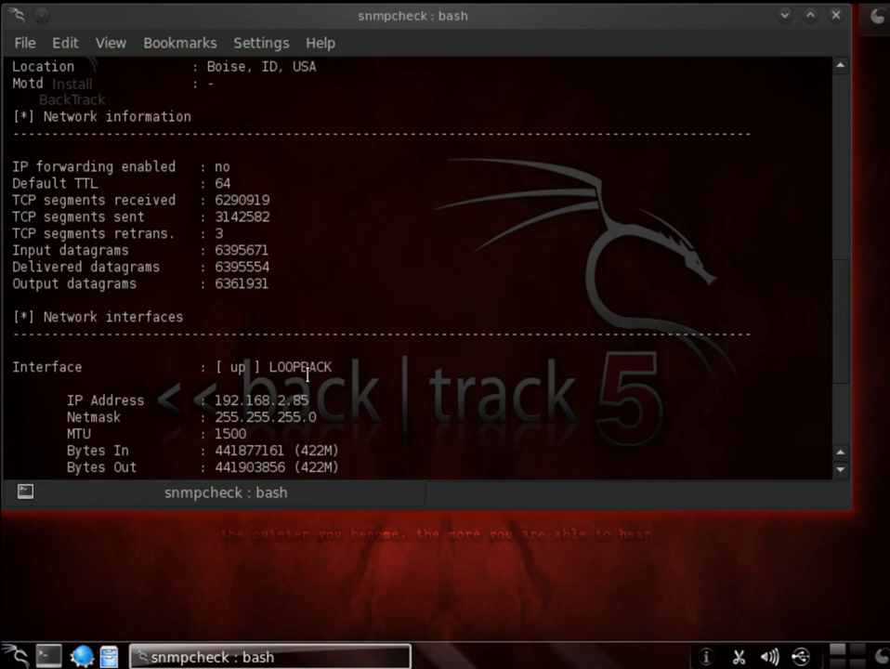
scroll(down, 3)
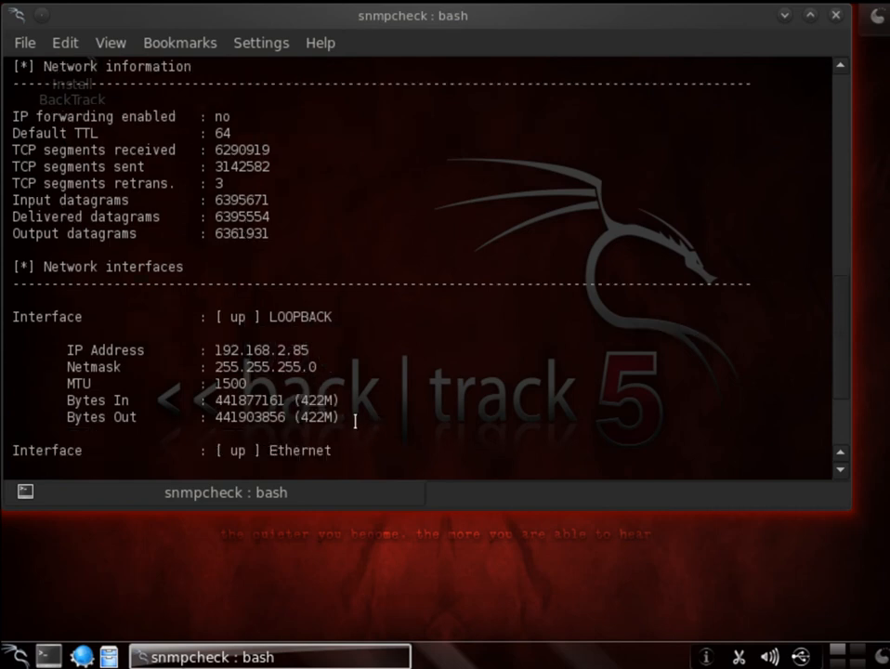
scroll(down, 3)
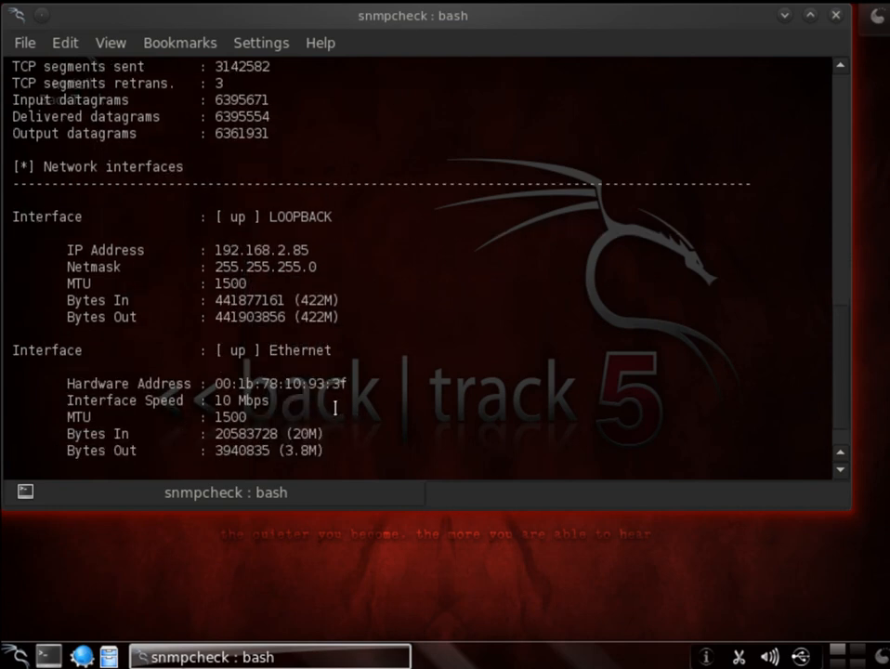